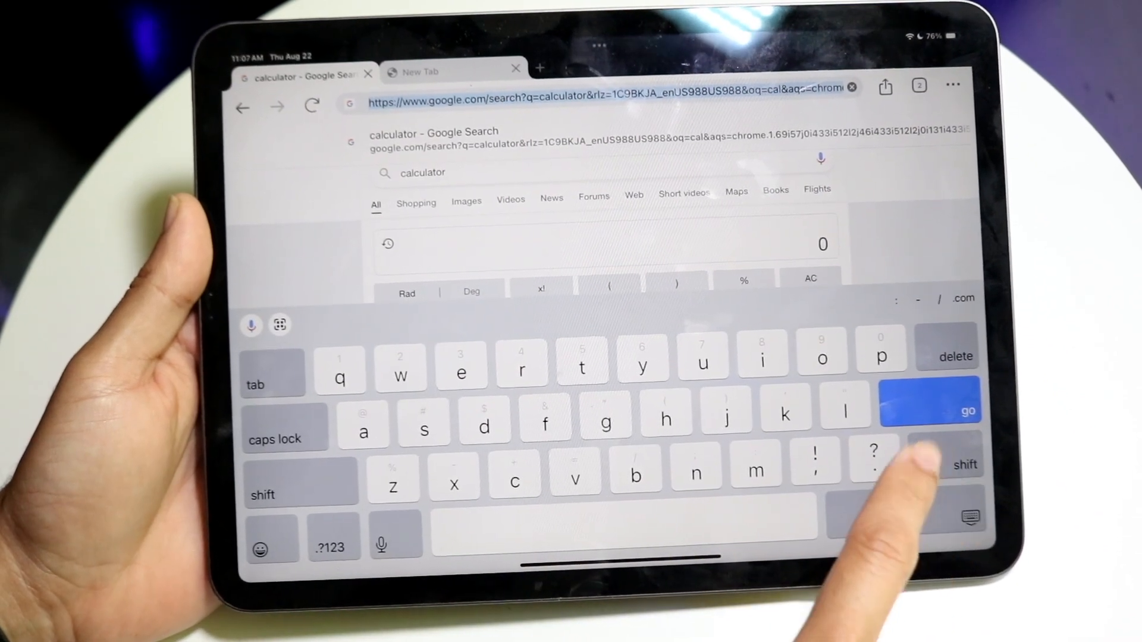
# Switch Chrome's docked on-screen keyboard to the small Floating layout via the hide-key menu
pyautogui.click(945, 464)
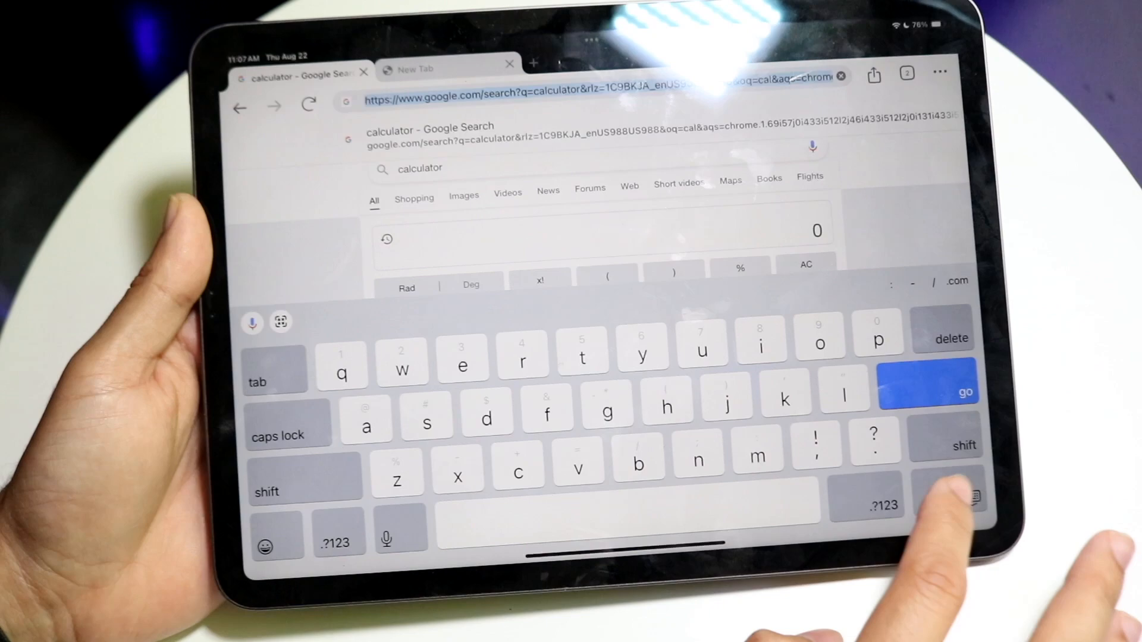
pyautogui.click(951, 496)
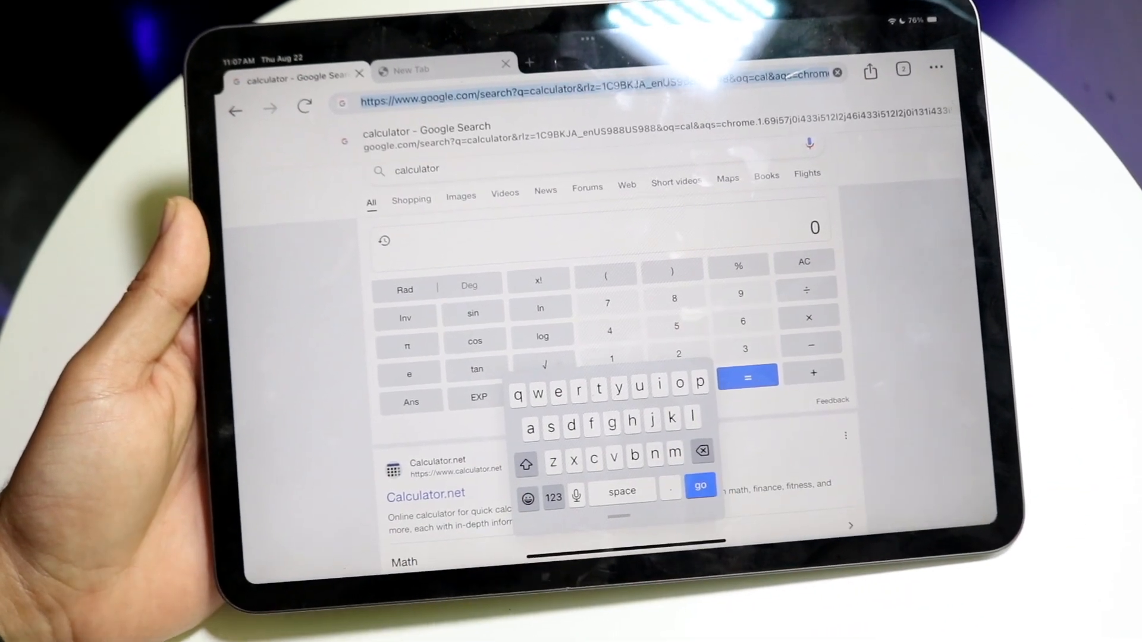
pyautogui.click(430, 70)
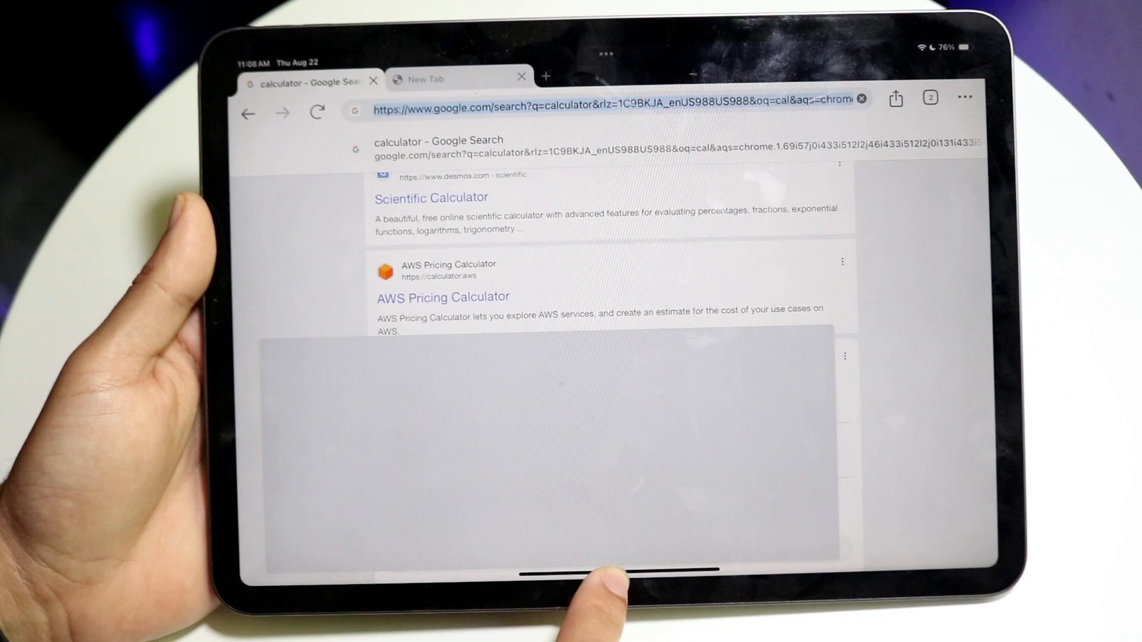
# Expand the floating keyboard back into the full-width docked keyboard
pyautogui.click(597, 104)
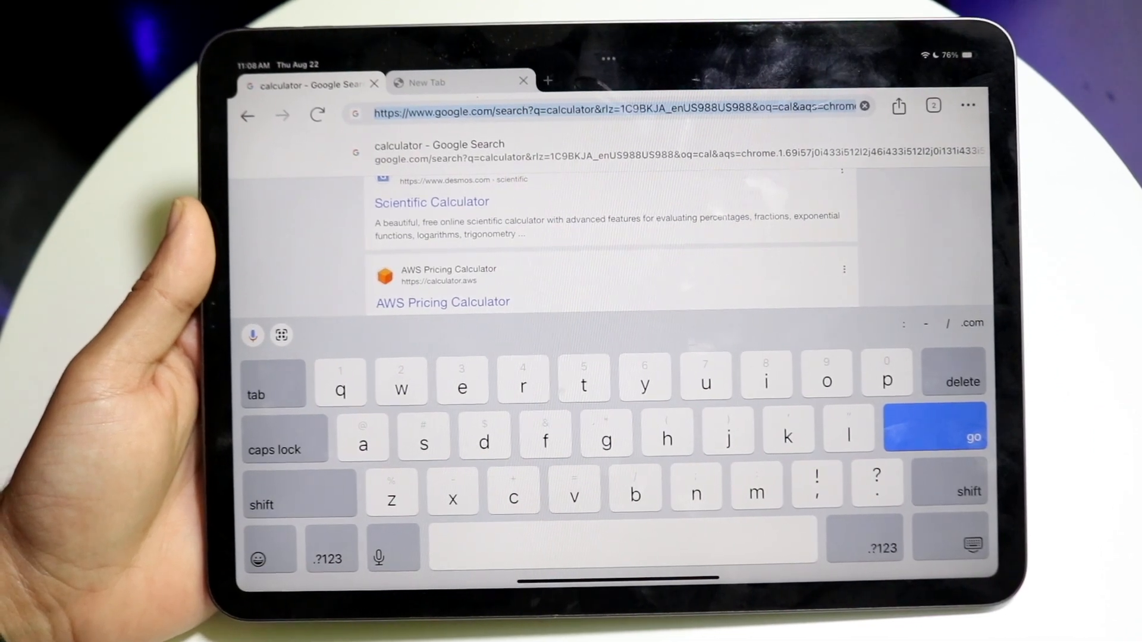
# Dismiss the docked keyboard to reveal the App Store calculator listings
pyautogui.click(973, 544)
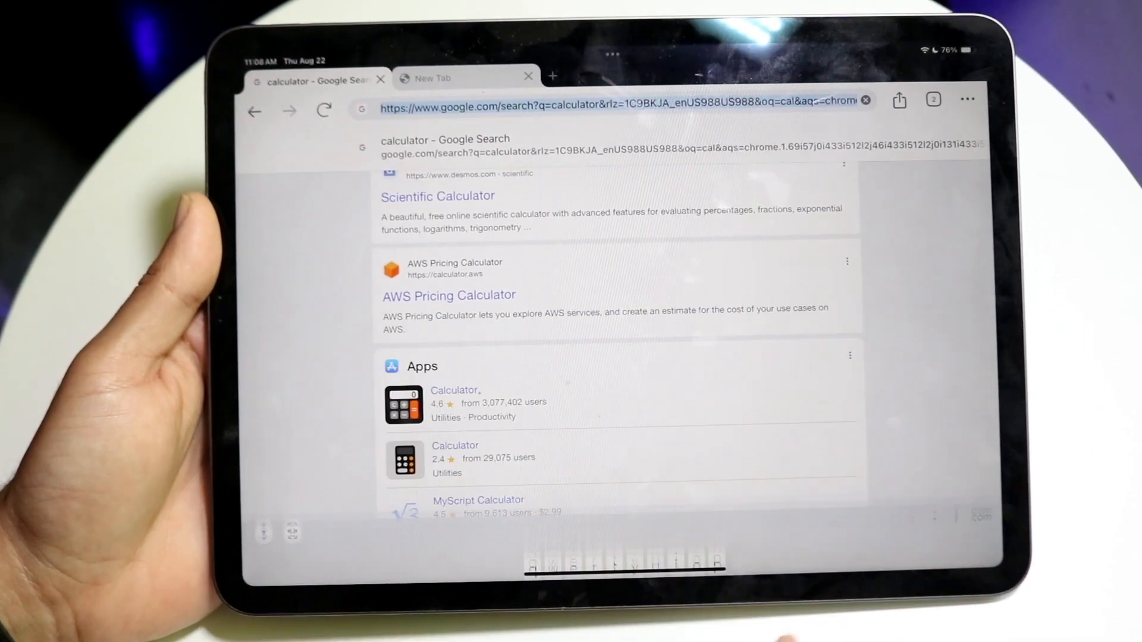